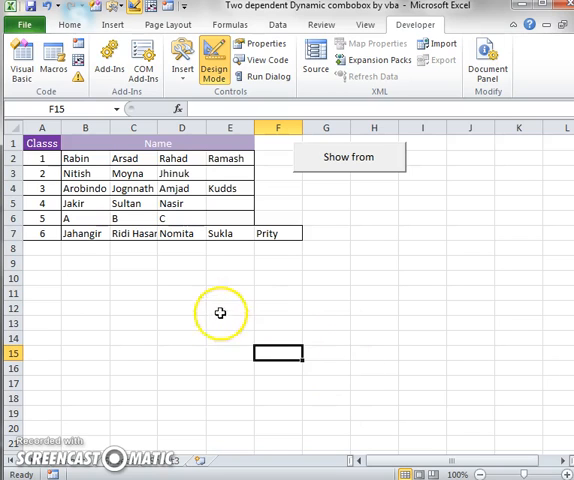
mouse_move(194, 292)
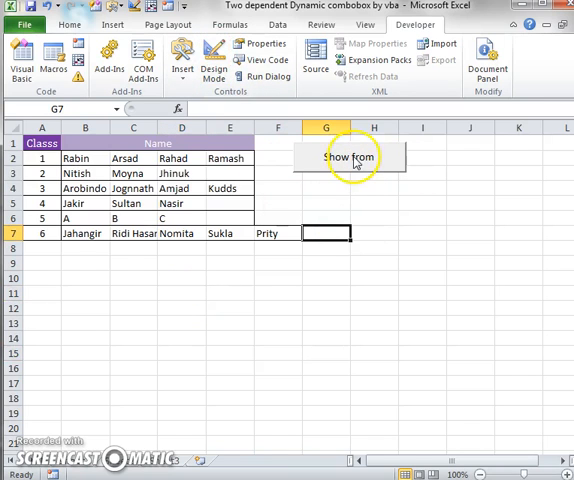
Launch UserForm1 with the 'Show from' button to display the Class and Name form.
left_click(348, 157)
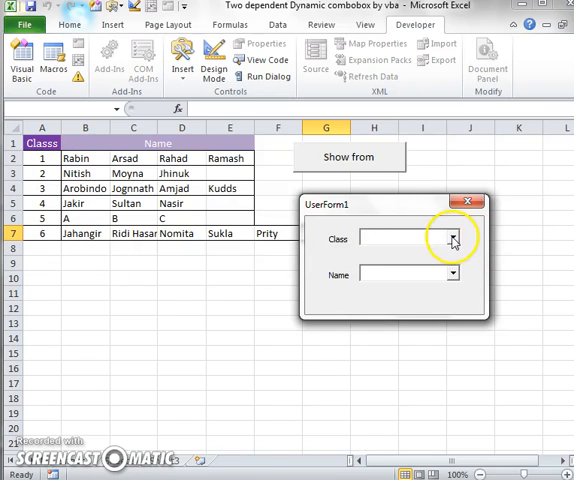
left_click(452, 238)
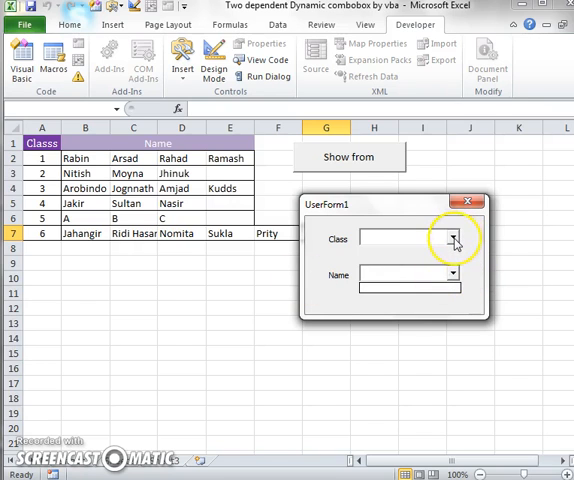
left_click(451, 239)
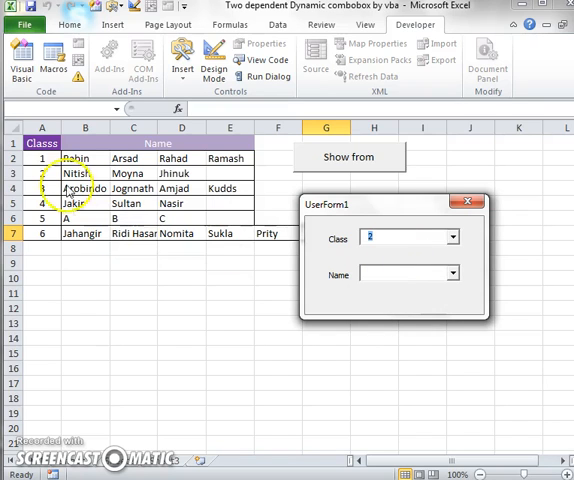
mouse_move(432, 234)
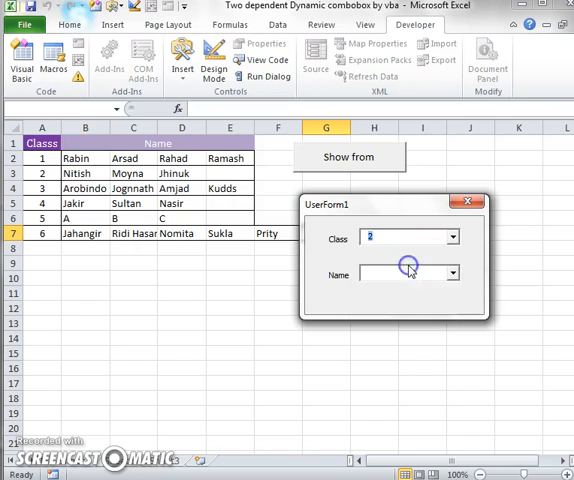
left_click(450, 237)
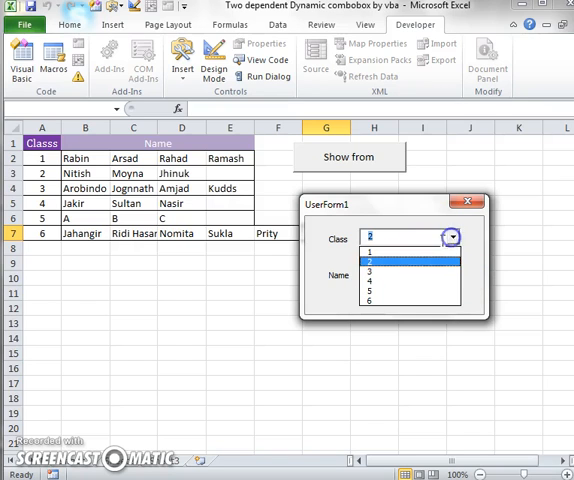
left_click(372, 251)
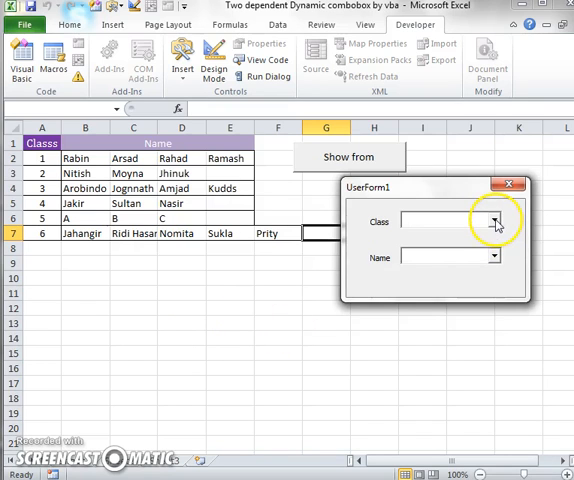
Pick class 4, then class 5, and choose student C from the Name list.
left_click(489, 219)
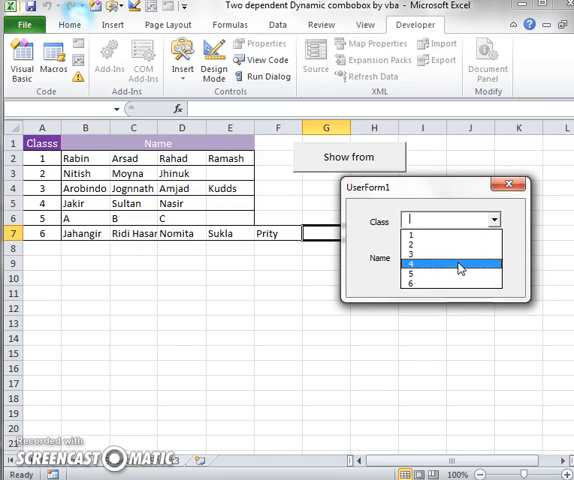
left_click(452, 267)
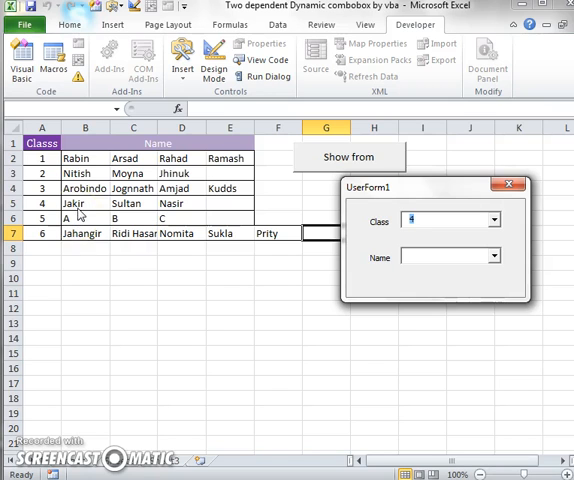
left_click(487, 257)
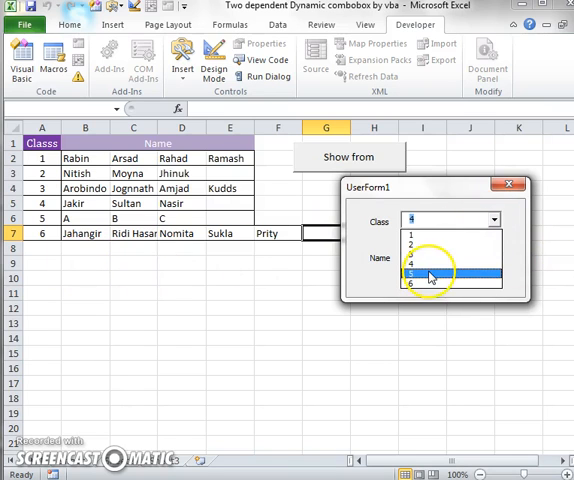
left_click(430, 273)
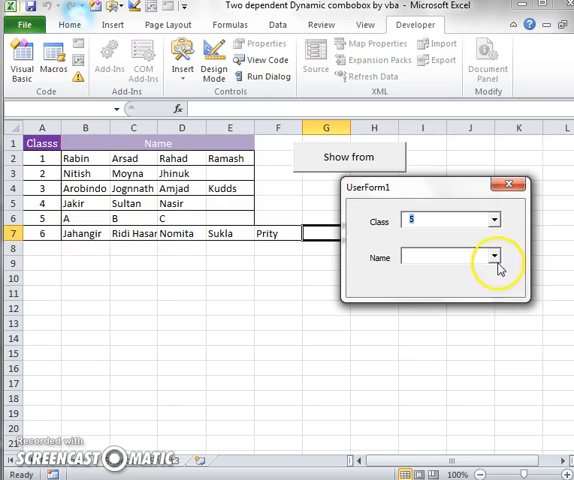
left_click(492, 257)
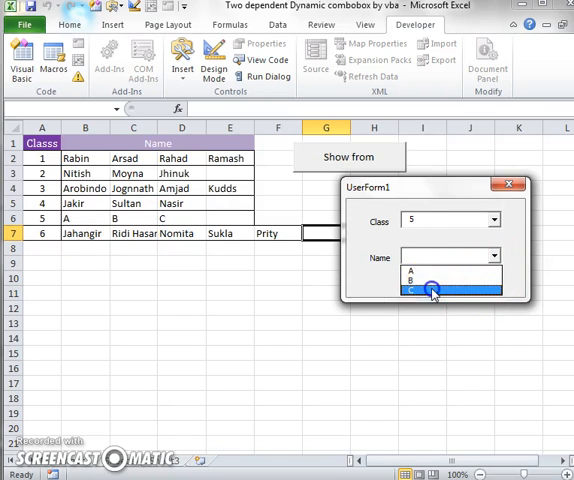
left_click(432, 291)
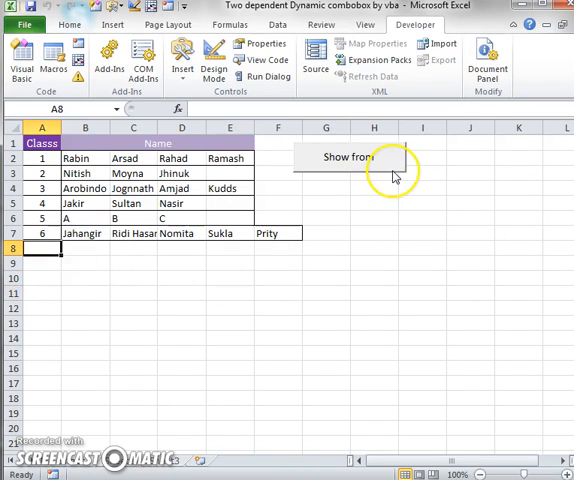
Enter class 7 with Sham, Haider, Robin and Ishan in row 8, then relaunch the form.
type("7")
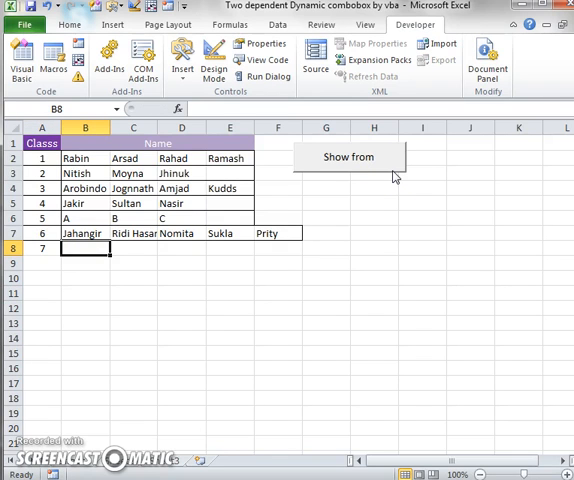
type("S")
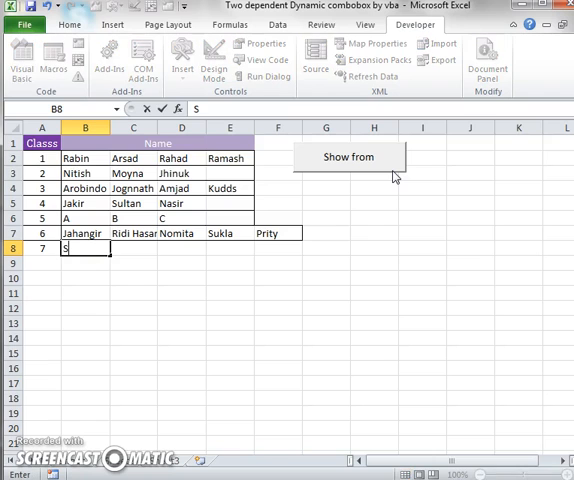
type("ham")
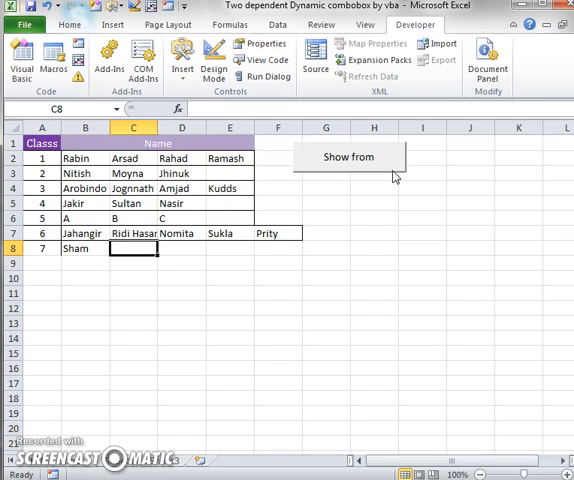
type("Haider")
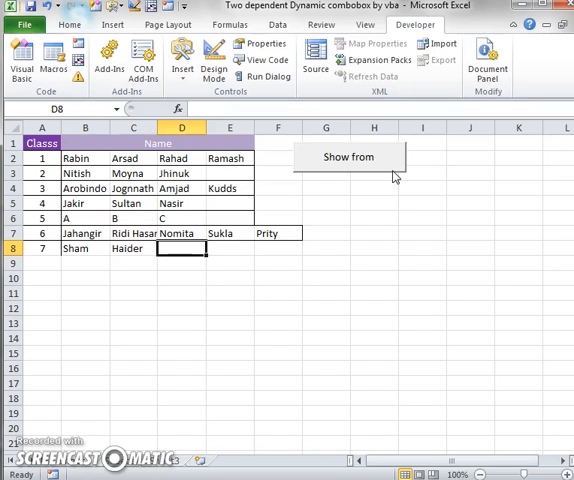
type("Robin")
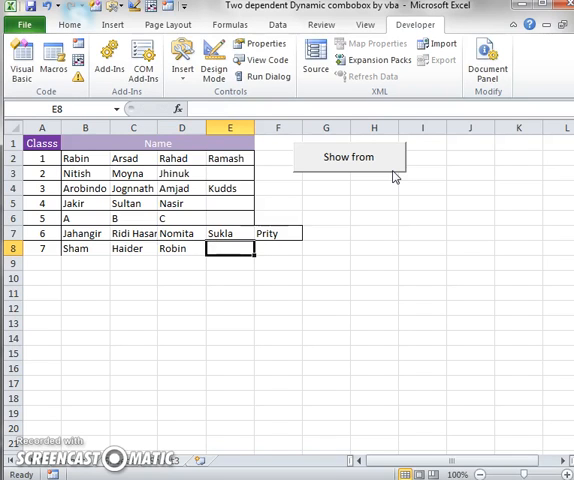
type("Ishan")
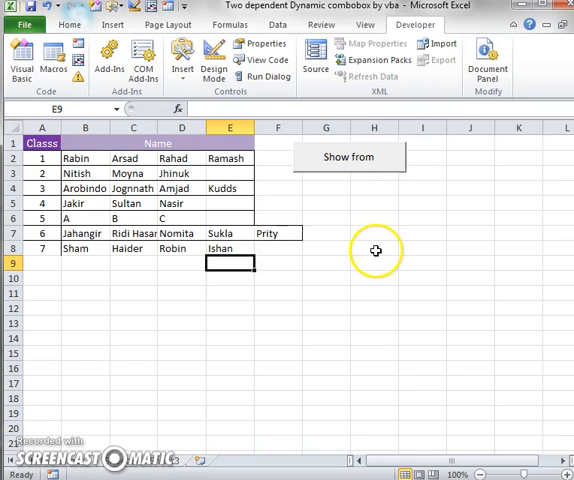
left_click(348, 157)
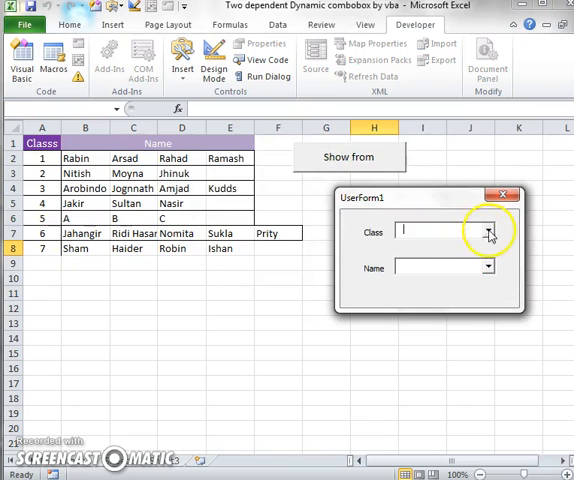
Select class 7 in the form, choose Robin from the names, and close the form.
left_click(488, 231)
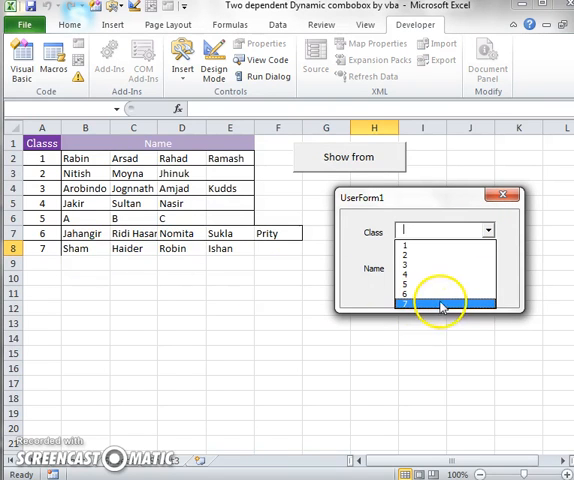
left_click(440, 300)
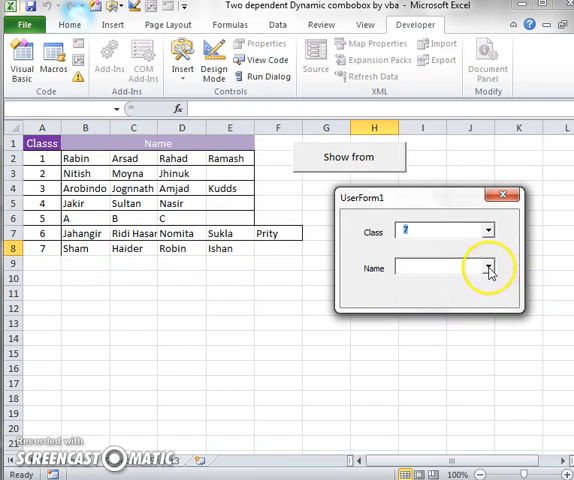
left_click(489, 268)
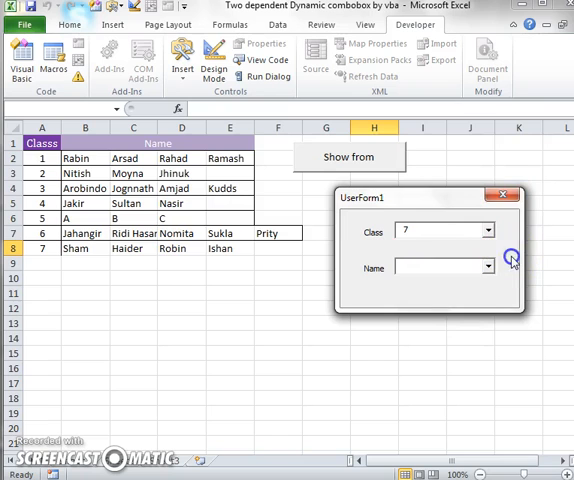
left_click(487, 266)
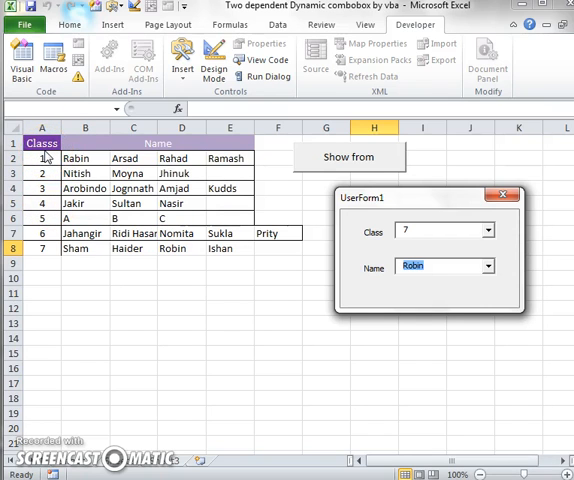
mouse_move(465, 238)
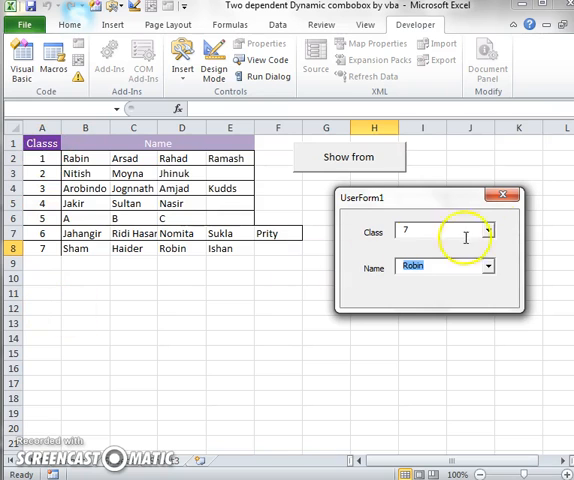
mouse_move(504, 199)
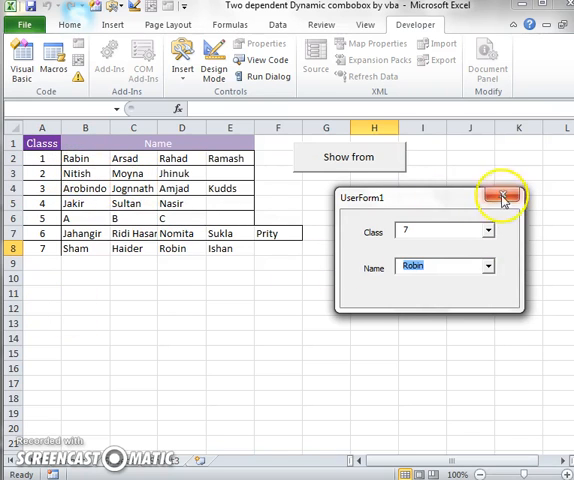
left_click(500, 199)
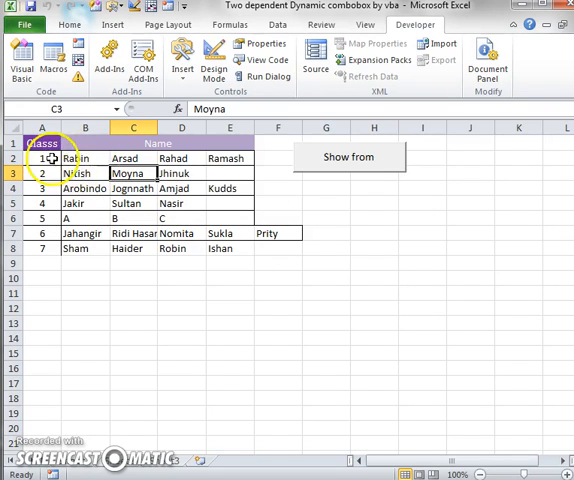
Select the student name rows and the class numbers in column A.
left_click_drag(84, 158, 229, 158)
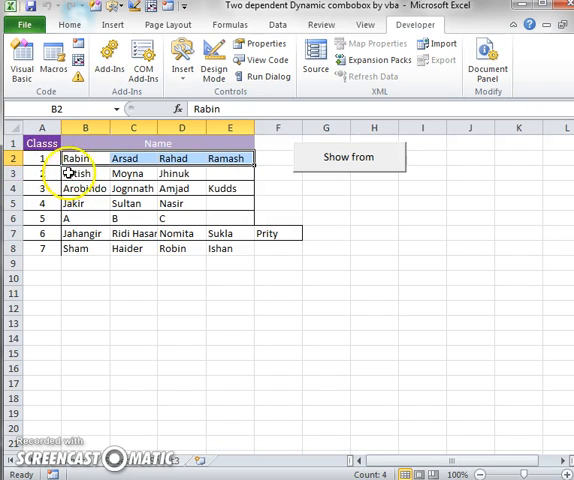
left_click(278, 204)
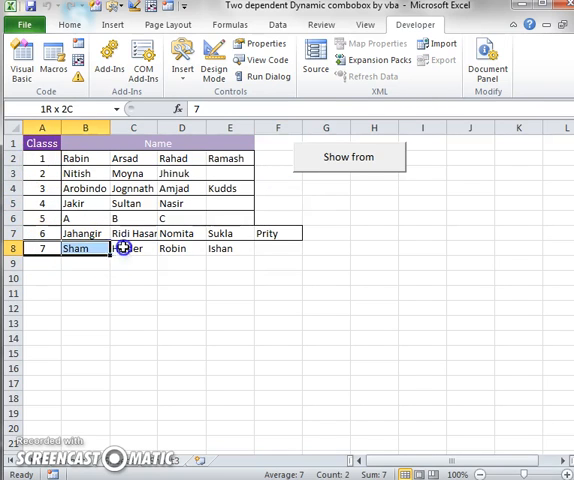
left_click(79, 19)
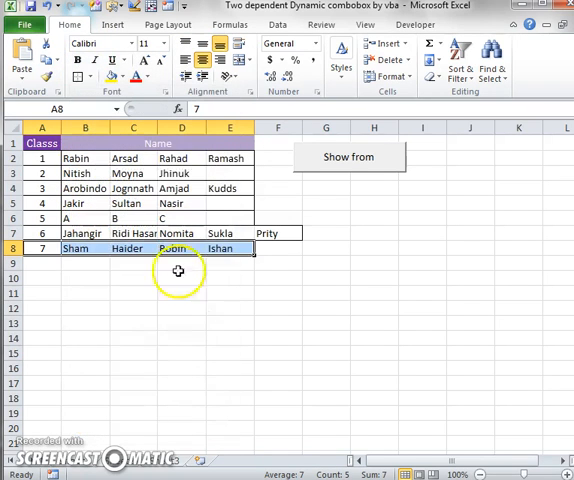
left_click(41, 158)
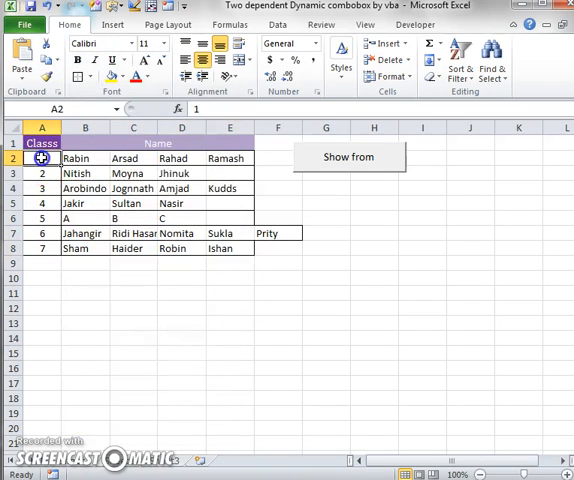
left_click_drag(42, 158, 42, 248)
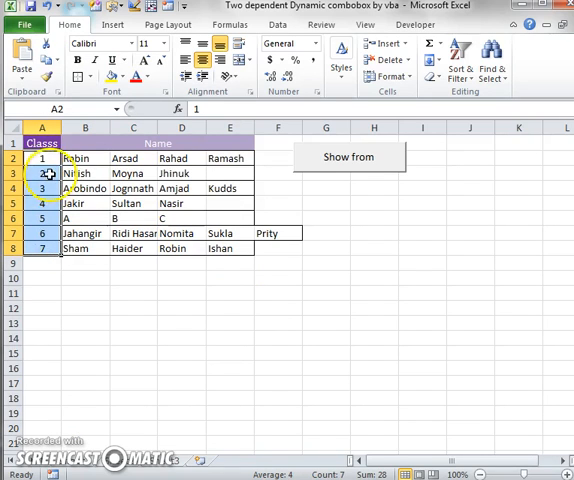
mouse_move(202, 194)
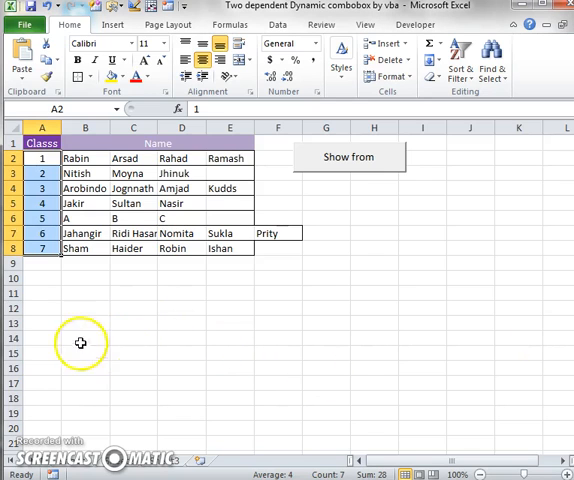
Paste 'Excel Combobox with Sorting data' into cell A11 and return to header A1.
left_click(42, 292)
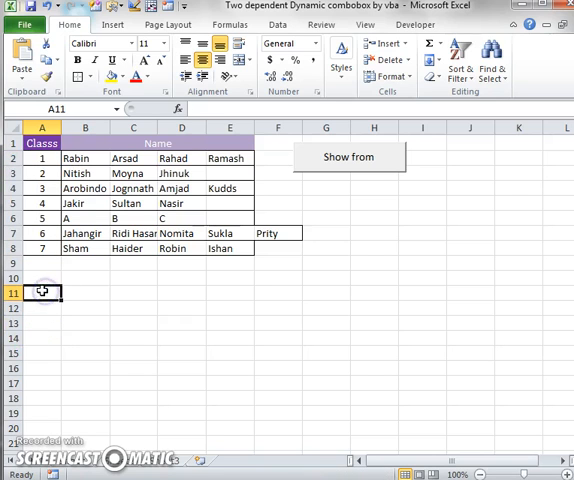
right_click(42, 292)
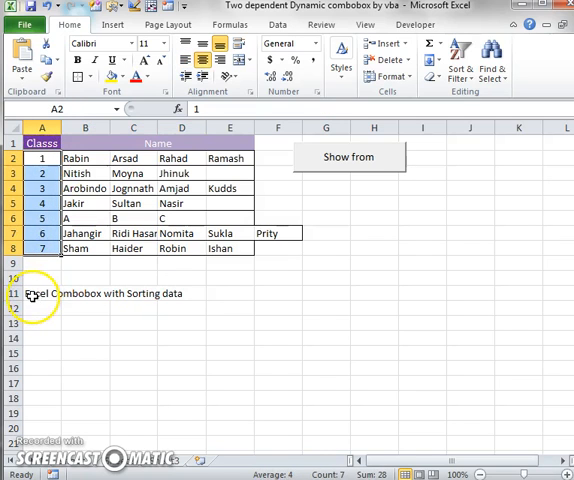
left_click(41, 293)
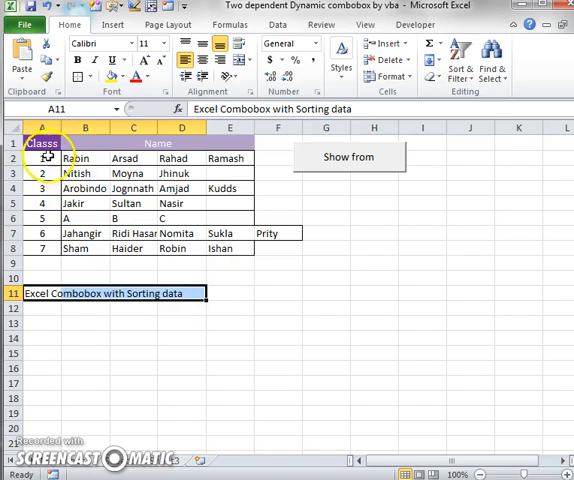
left_click(42, 150)
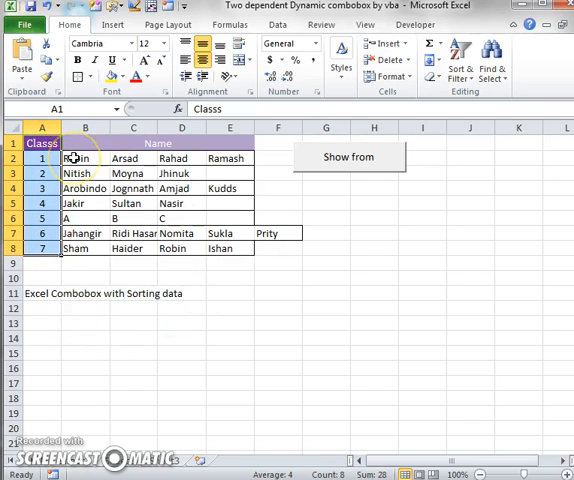
Select the class table A1:F8 and pick another sheet to hold the copy.
left_click_drag(76, 158, 240, 173)
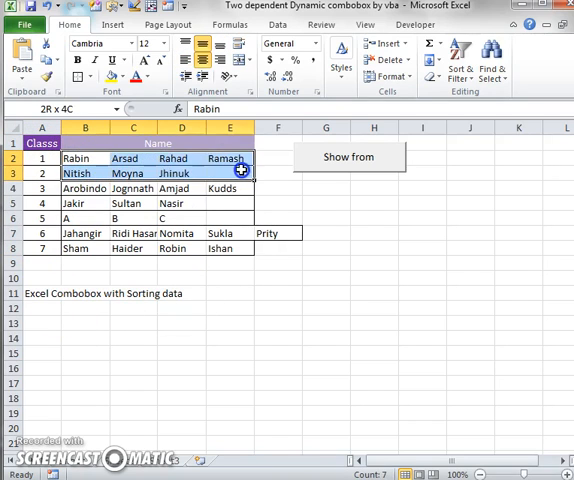
left_click_drag(240, 172, 272, 232)
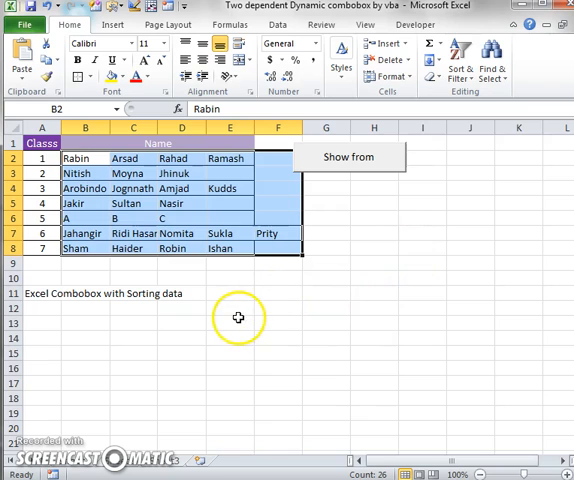
mouse_move(380, 291)
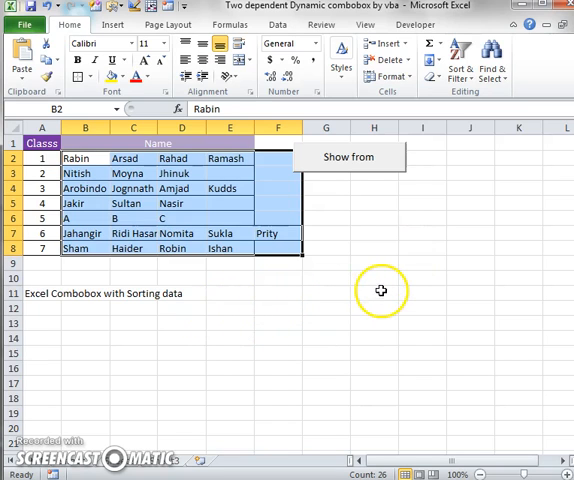
mouse_move(366, 285)
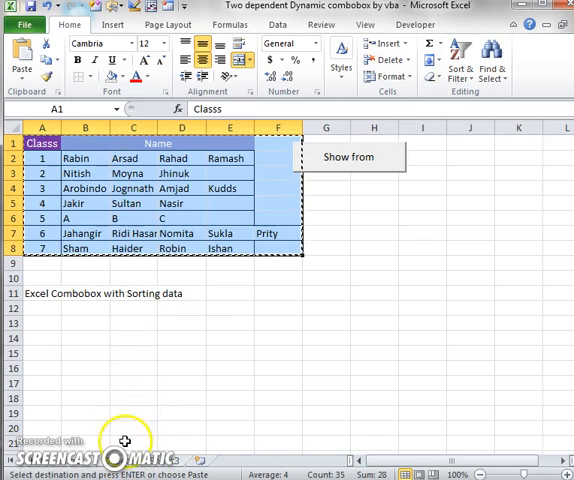
right_click(40, 144)
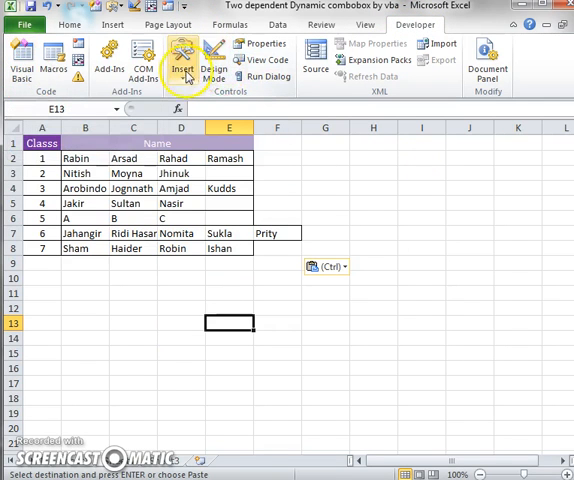
Insert an ActiveX button captioned 'Show Userform' and open its click-event code.
left_click(213, 57)
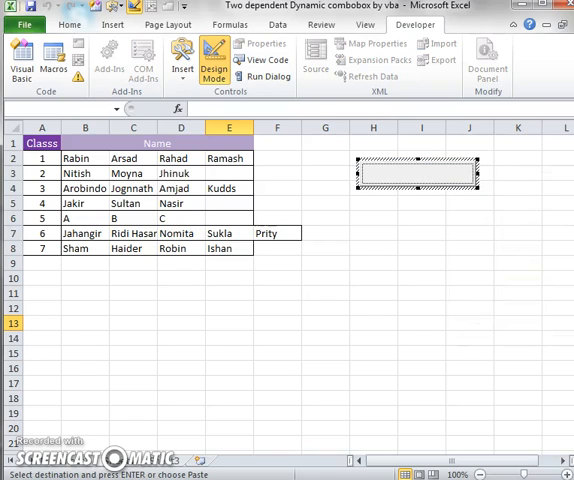
type("Show Userform")
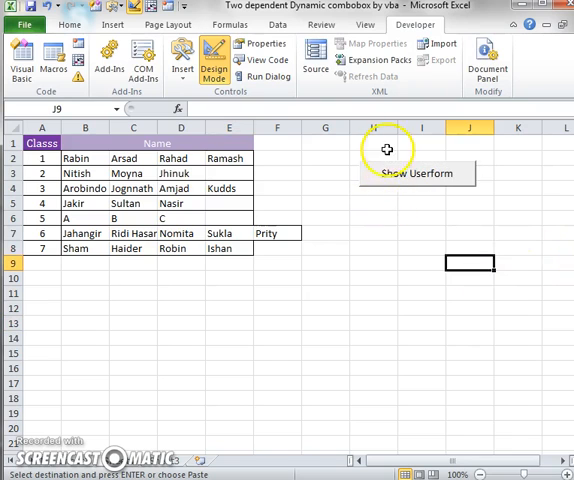
double_click(415, 173)
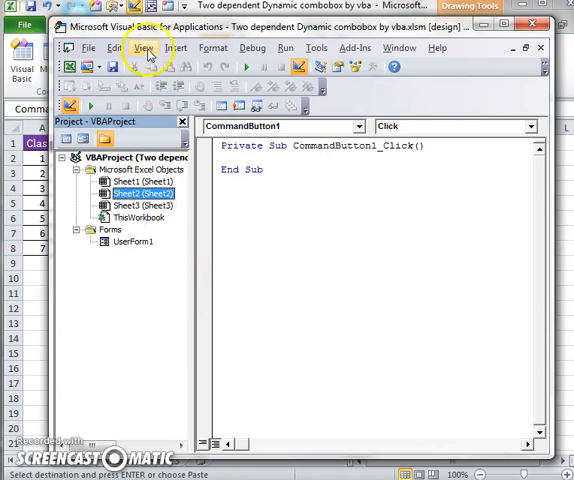
Insert a new UserForm2 into the VBA project.
left_click(186, 47)
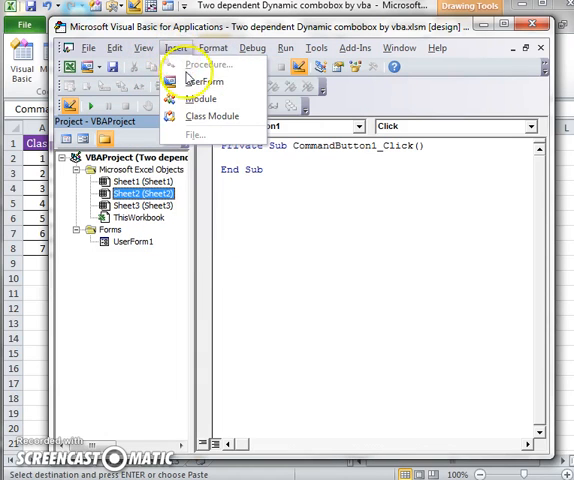
left_click(199, 81)
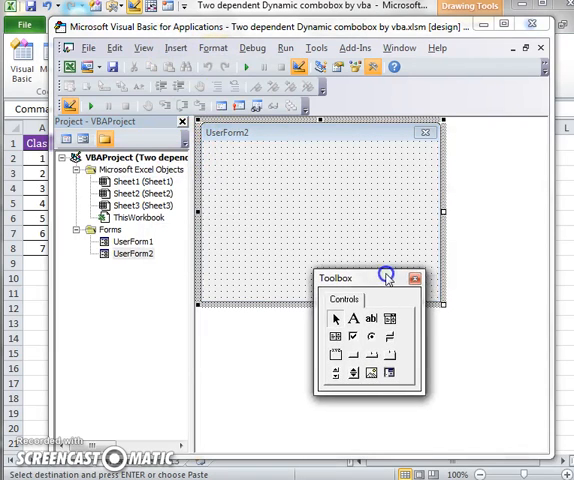
left_click(354, 318)
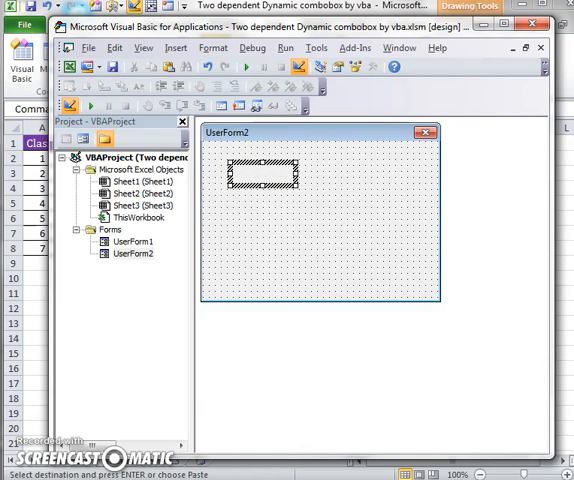
Label UserForm2 'Class' and 'Student No' and place a dropdown beside Class.
type("Class")
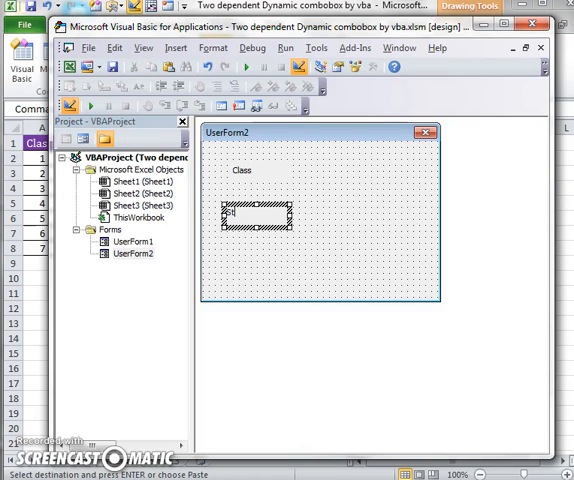
type("Student No")
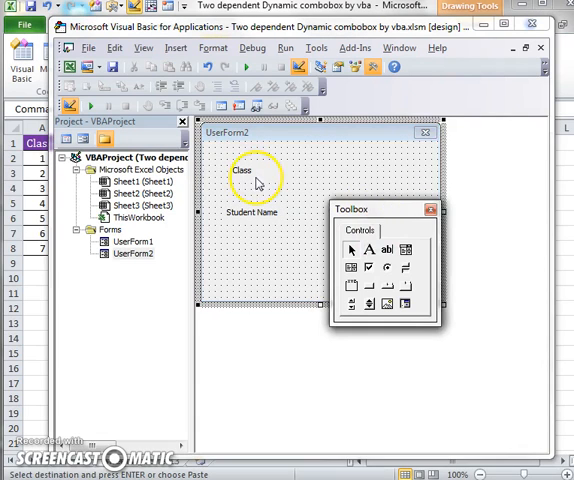
left_click(243, 180)
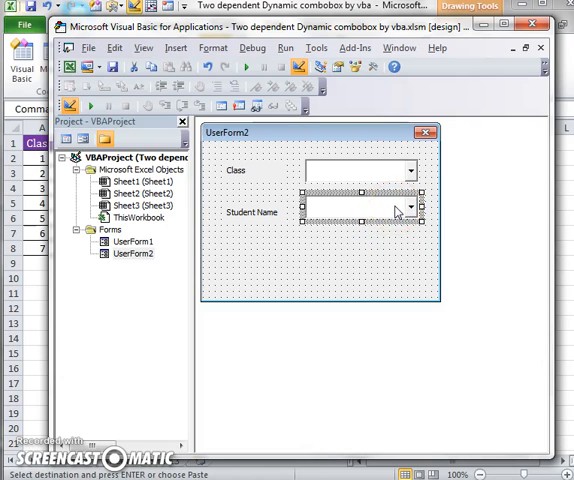
Copy UserForm1's Initialize code and paste it into UserForm2's code window.
left_click(320, 300)
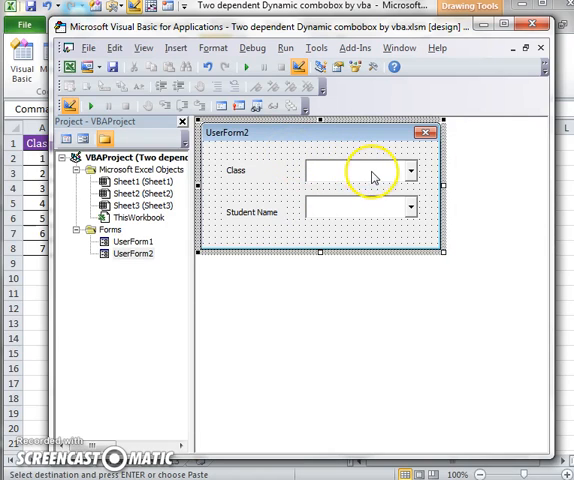
left_click(355, 172)
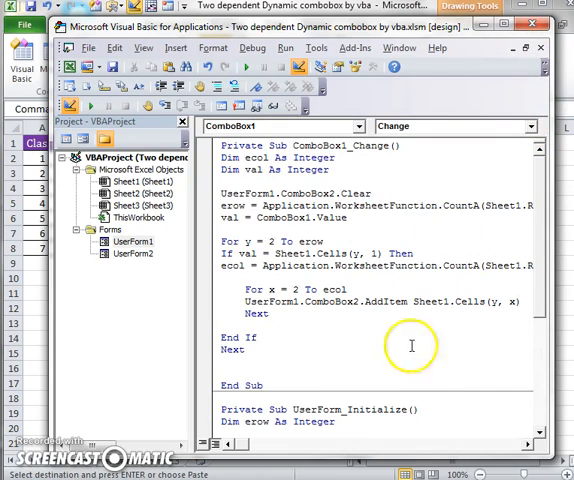
scroll("down", 3)
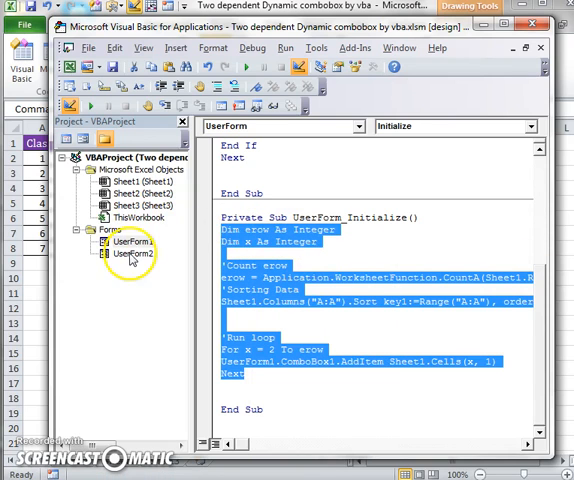
double_click(131, 254)
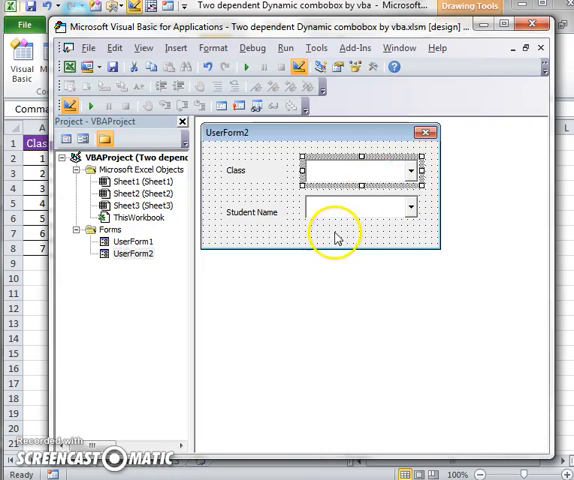
double_click(337, 237)
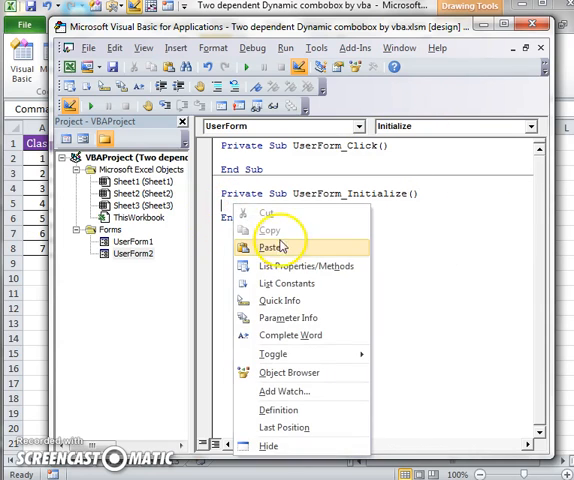
left_click(272, 247)
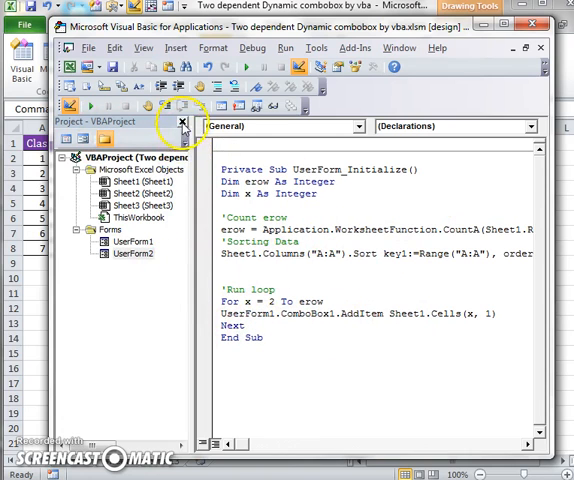
Replace all Sheet1 references with sheet2, then restore the Project Explorer.
left_click(180, 124)
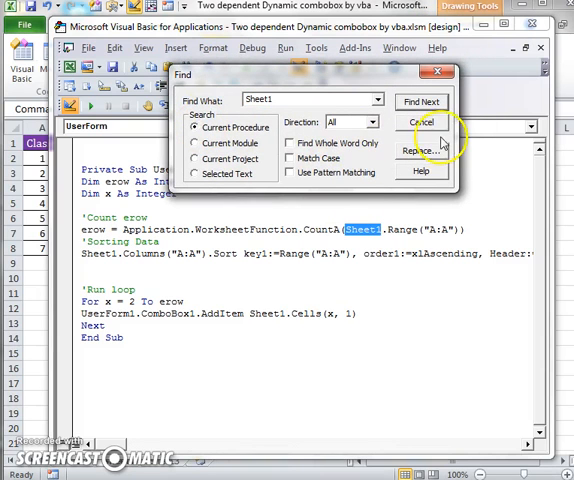
left_click(420, 150)
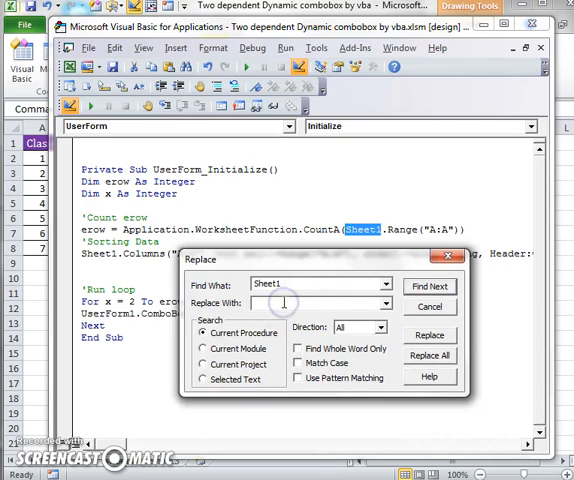
type("sheet2")
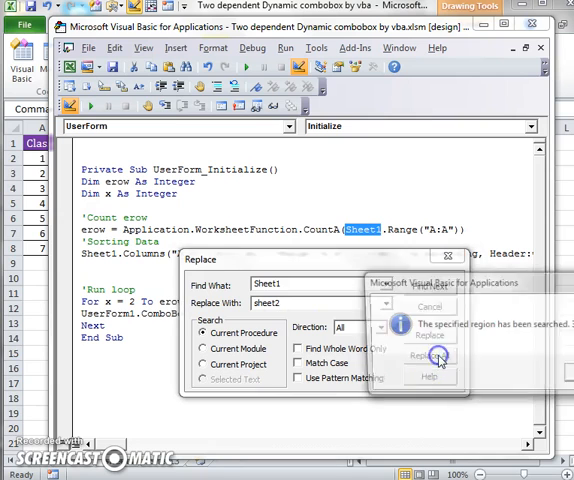
left_click(431, 356)
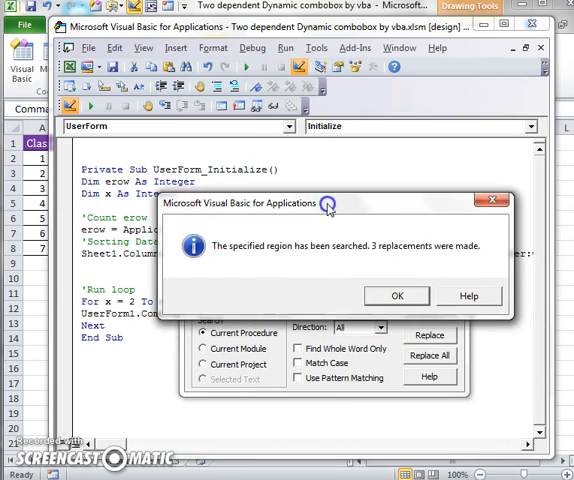
left_click(397, 295)
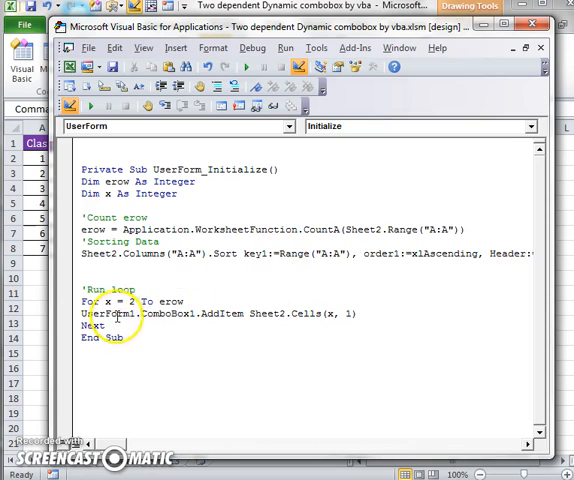
mouse_move(325, 67)
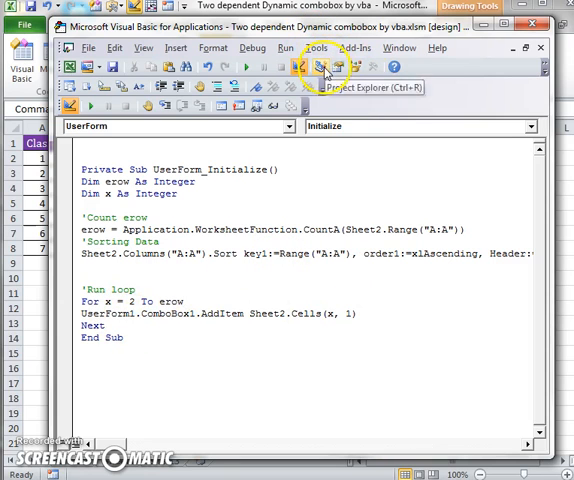
left_click(325, 65)
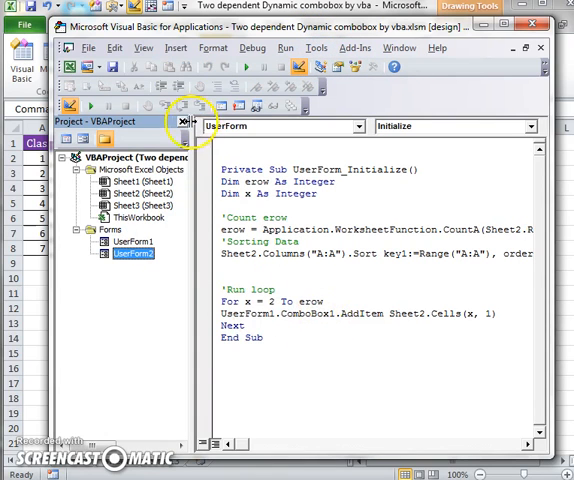
Return from the VBA editor to the worksheet with the class table and Show Userform button.
left_click(182, 121)
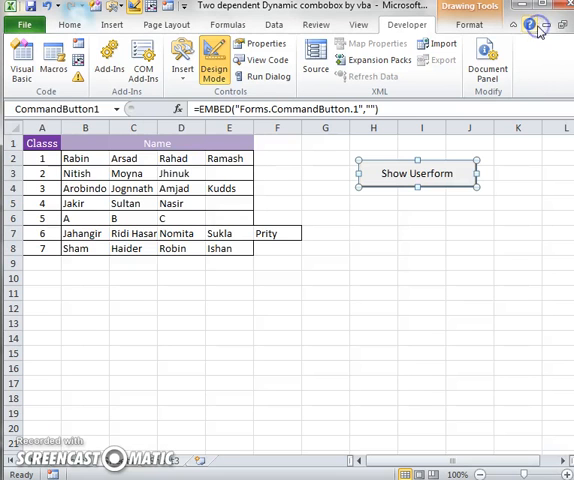
Reopen the empty CommandButton1_Click routine for the Show Userform button and start typing 'userform'.
left_click(412, 267)
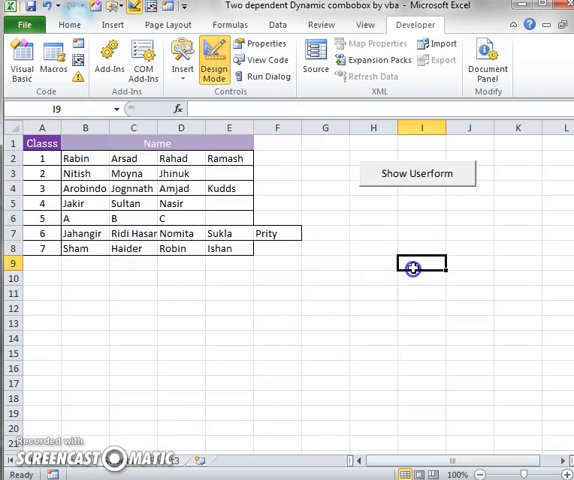
mouse_move(417, 173)
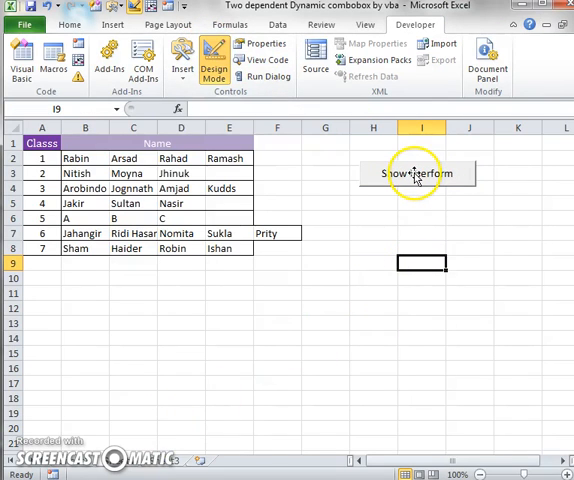
double_click(414, 173)
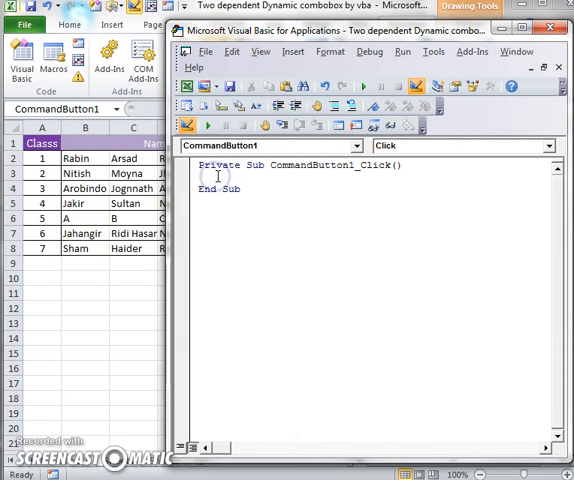
type("userform")
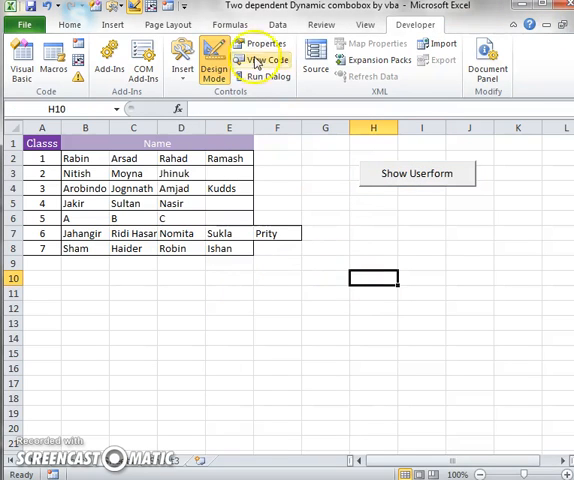
Make the button call UserForm2.Show, then run UserForm2 to test its Class list.
left_click(416, 173)
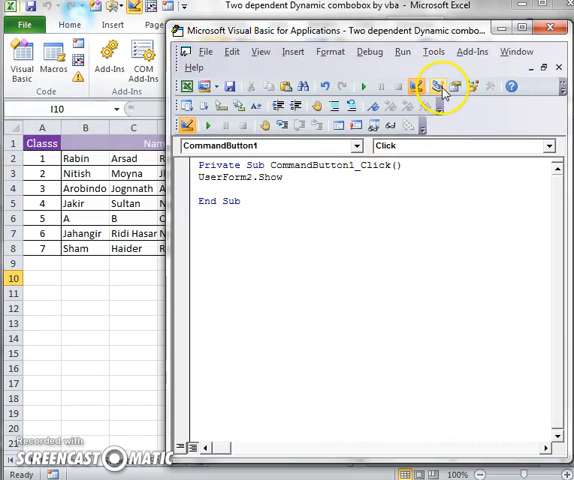
left_click(436, 83)
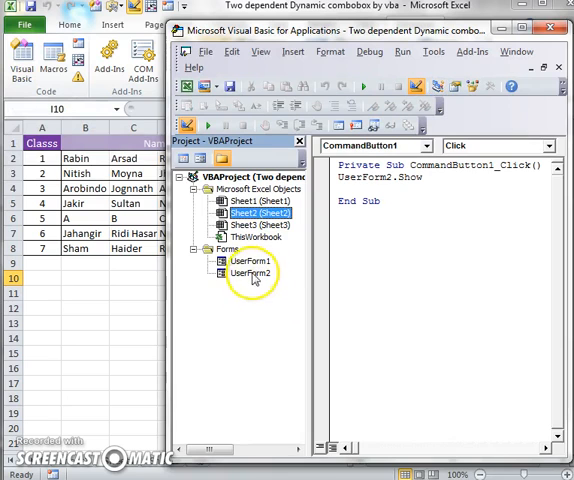
double_click(249, 272)
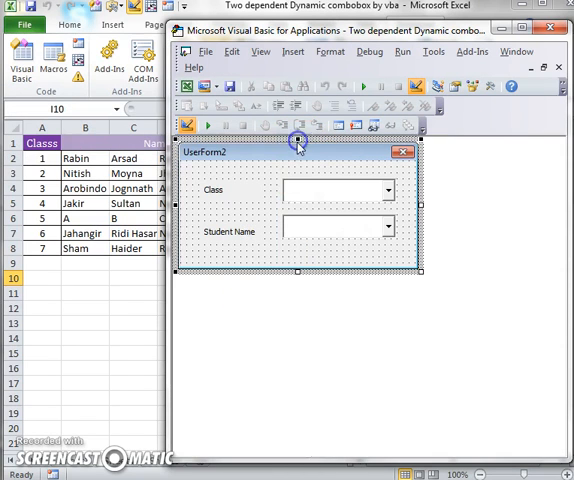
left_click(345, 230)
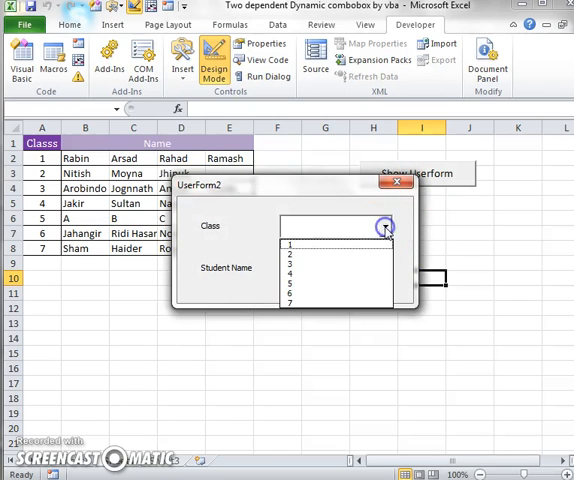
Pick classes 2, 4 and 6 in UserForm2 and confirm Student Name lists no students.
left_click(300, 244)
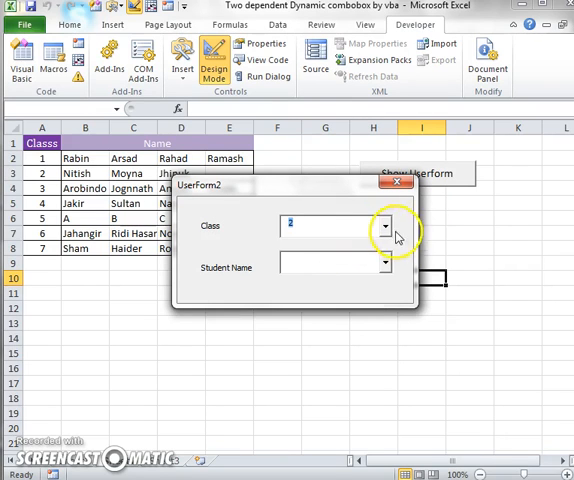
left_click(385, 226)
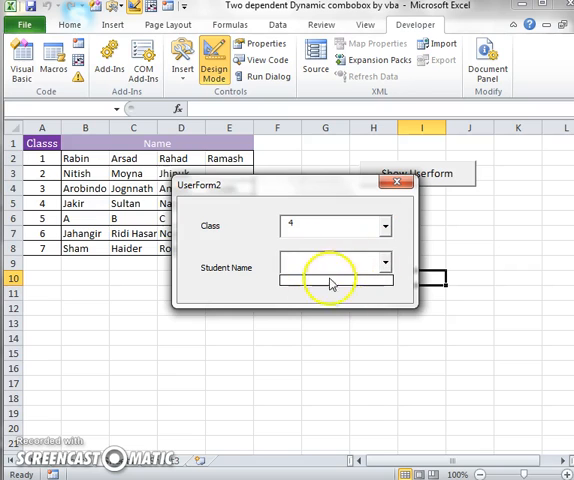
mouse_move(410, 265)
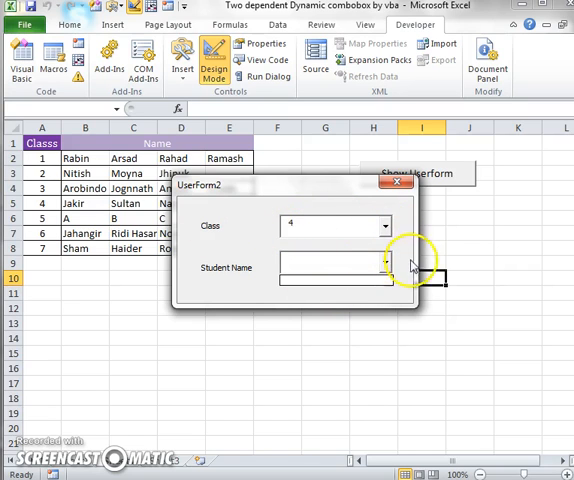
left_click(384, 226)
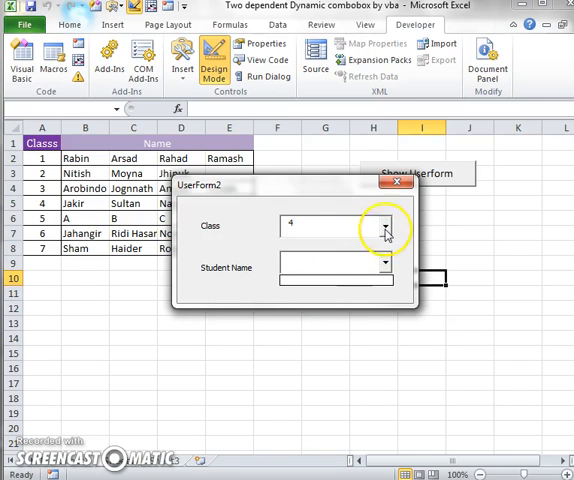
left_click(386, 226)
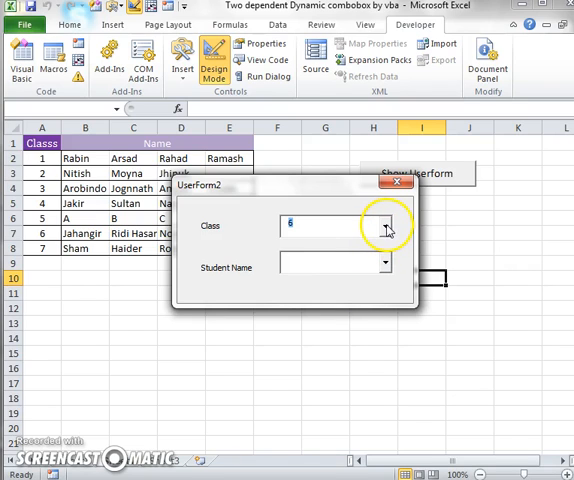
mouse_move(390, 267)
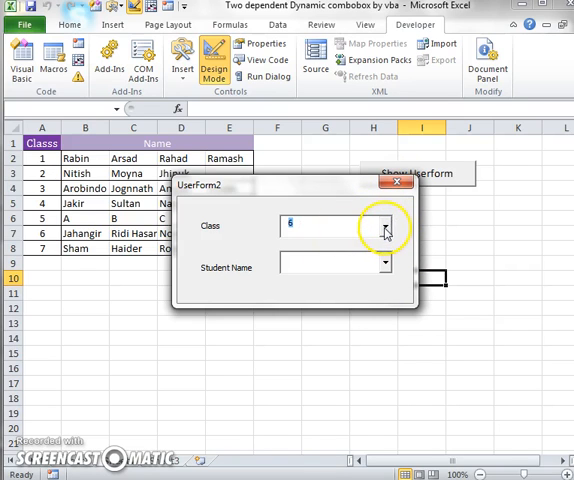
left_click(384, 227)
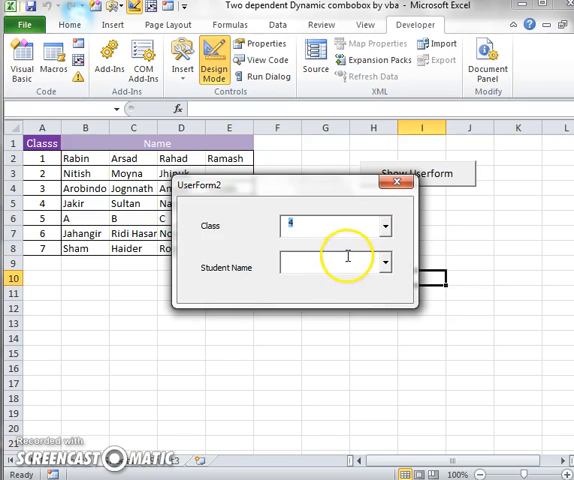
mouse_move(355, 257)
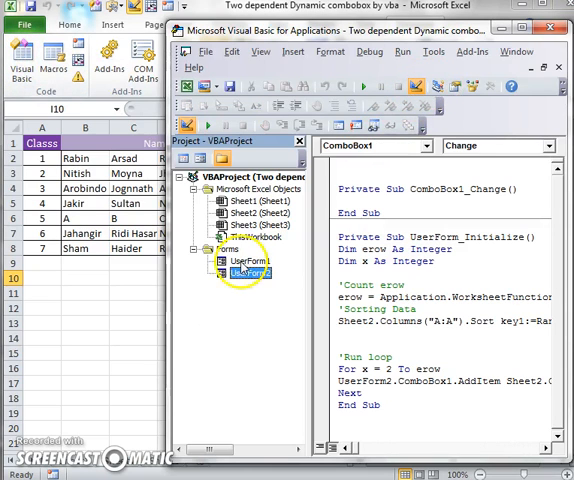
Open UserForm2's design from the Project Explorer.
double_click(249, 270)
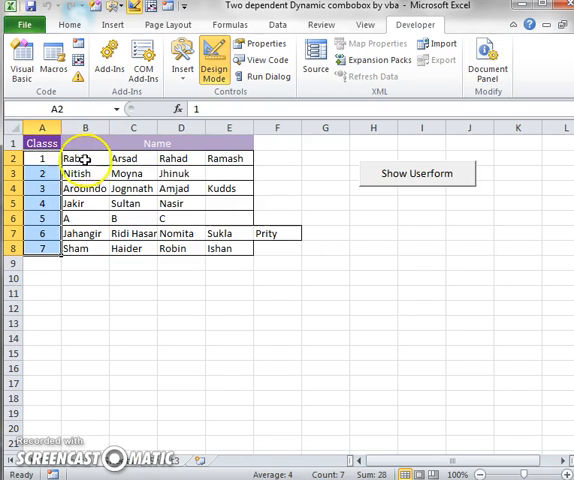
Select class 1's students Rabin, Arsad, Rahad and Ramash in row 2.
left_click_drag(84, 158, 228, 158)
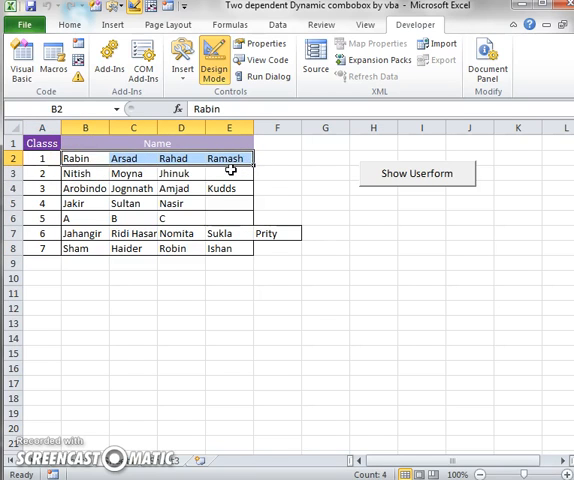
mouse_move(338, 214)
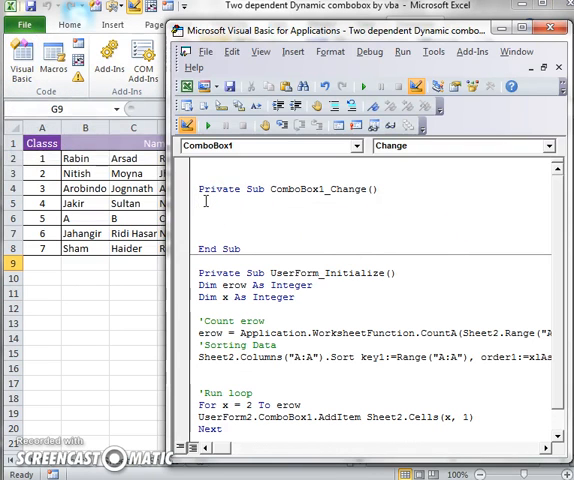
Add Dim statements declaring ecol, erow, x, y and comboval As Integer.
type("dim")
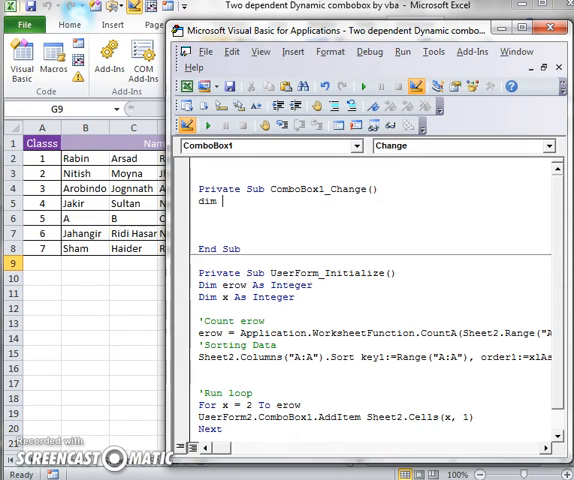
type("ecol As Integer")
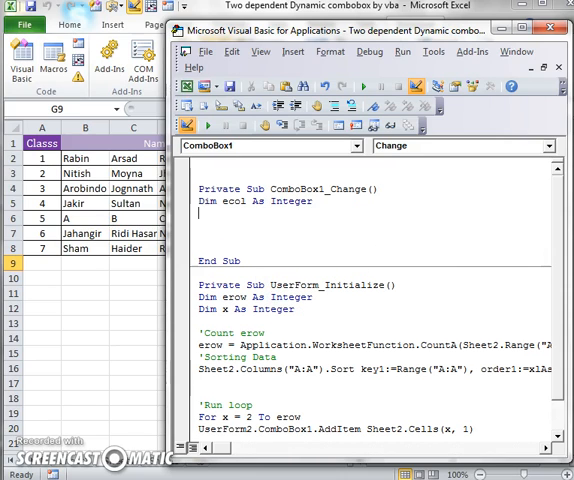
type("dim")
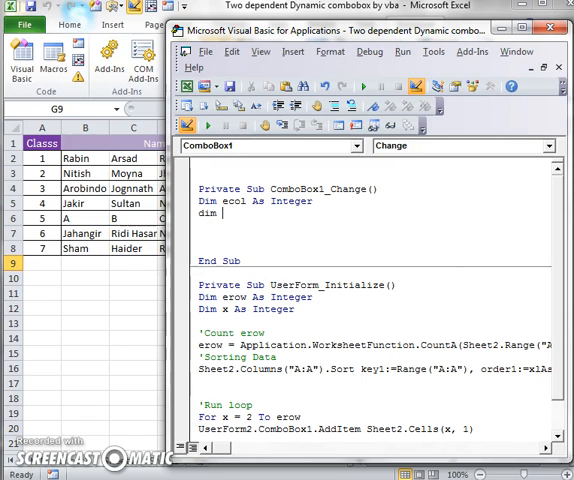
type("erow As Integer")
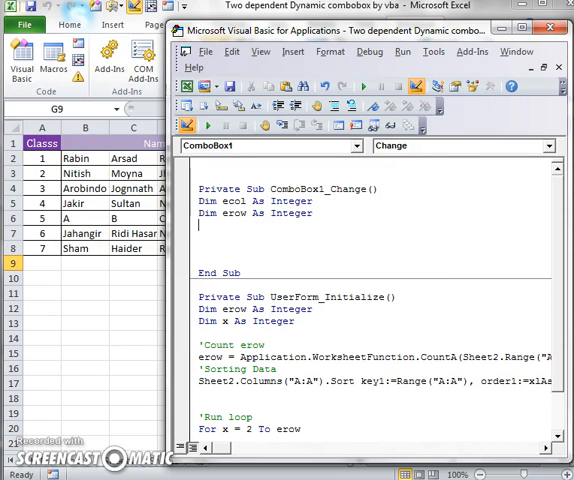
type("dim y as")
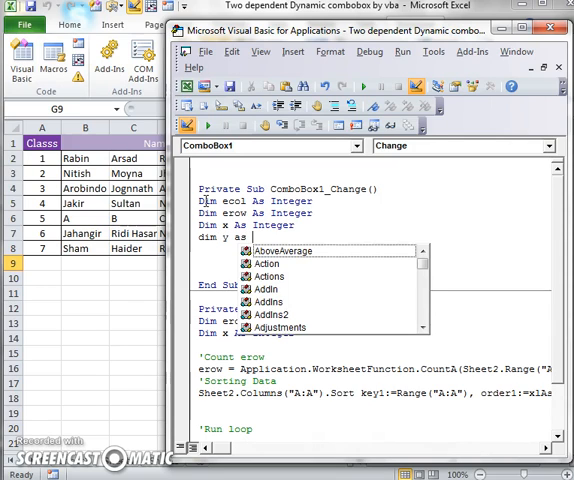
type("Integer")
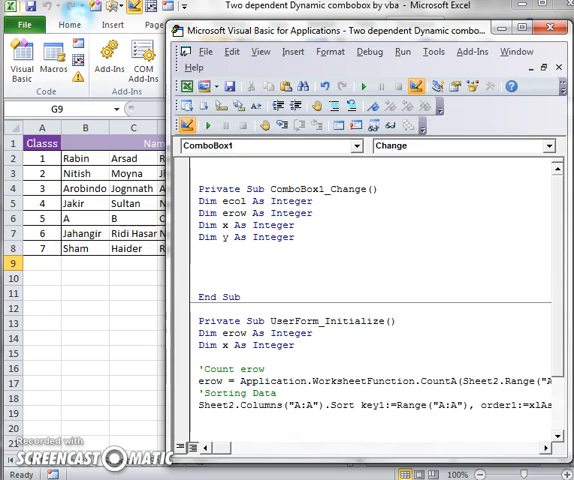
type("dim")
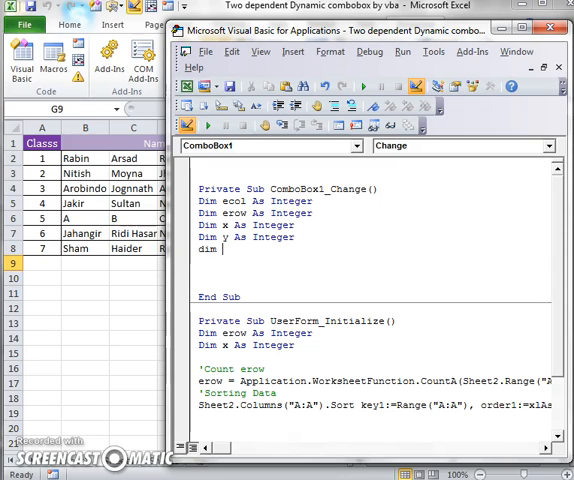
type("val")
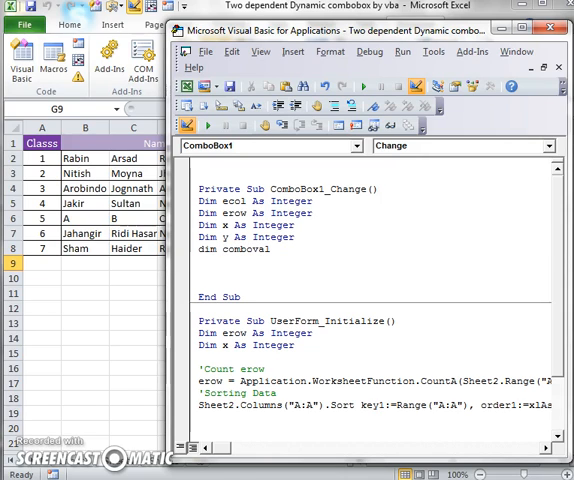
type("as")
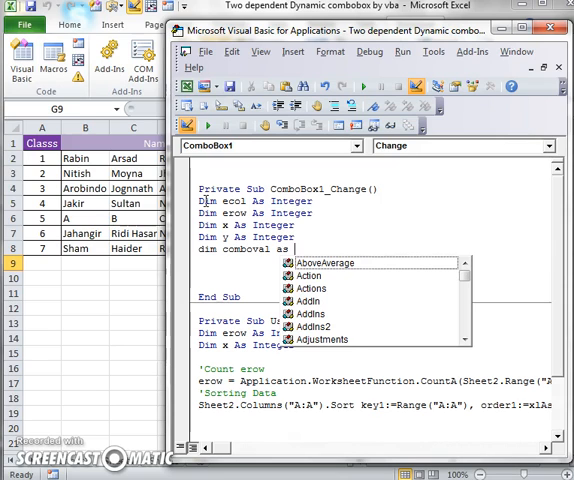
type("str")
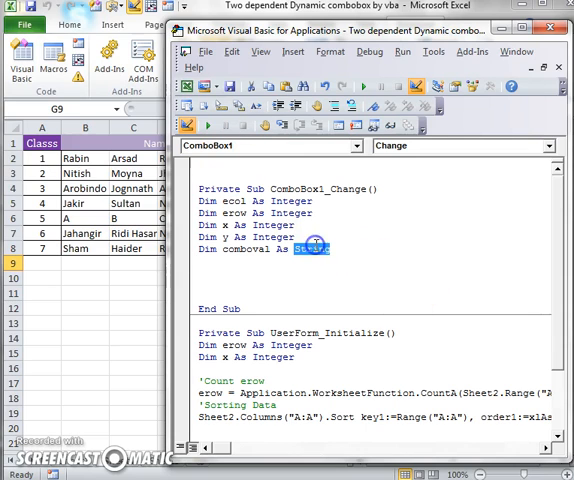
type("s")
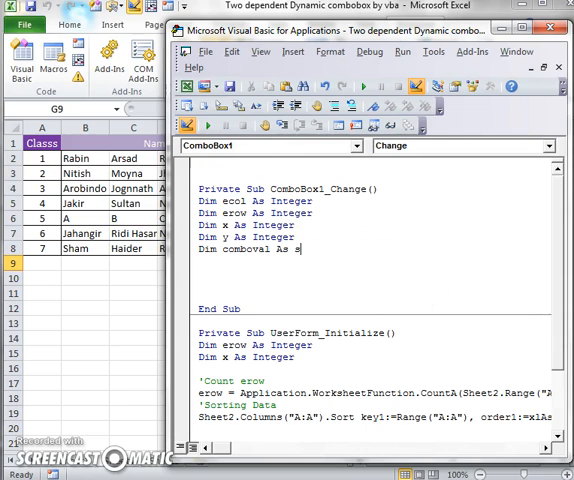
type("int")
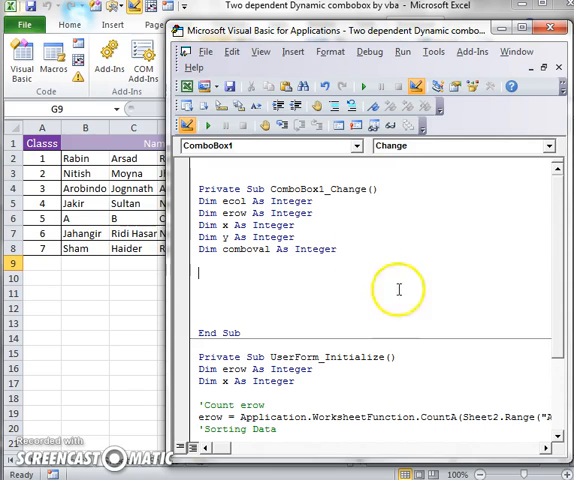
mouse_move(415, 283)
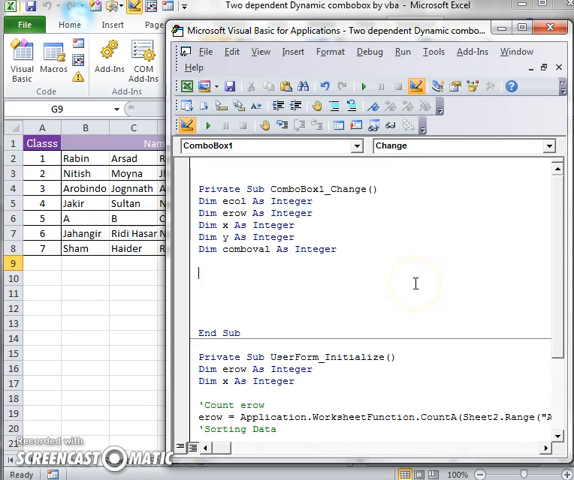